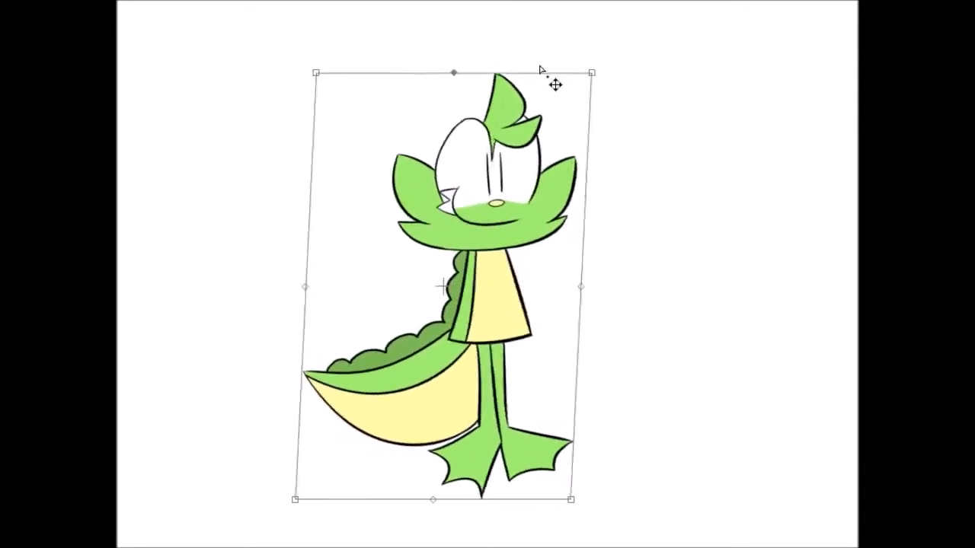
- Drag the top skew handle right, then left, finally leaving the dinosaur slanted far right
left_click_drag(586, 74, 794, 212)
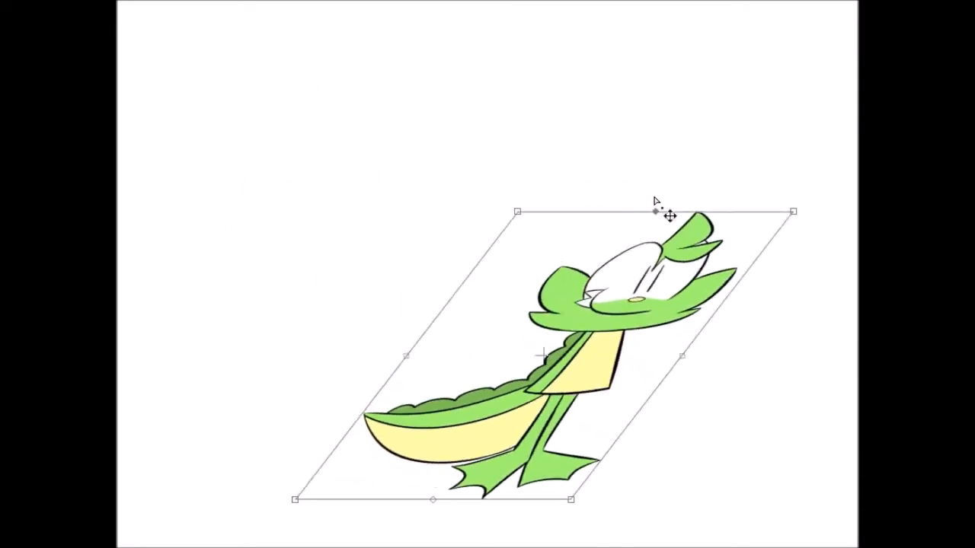
left_click_drag(668, 216, 284, 117)
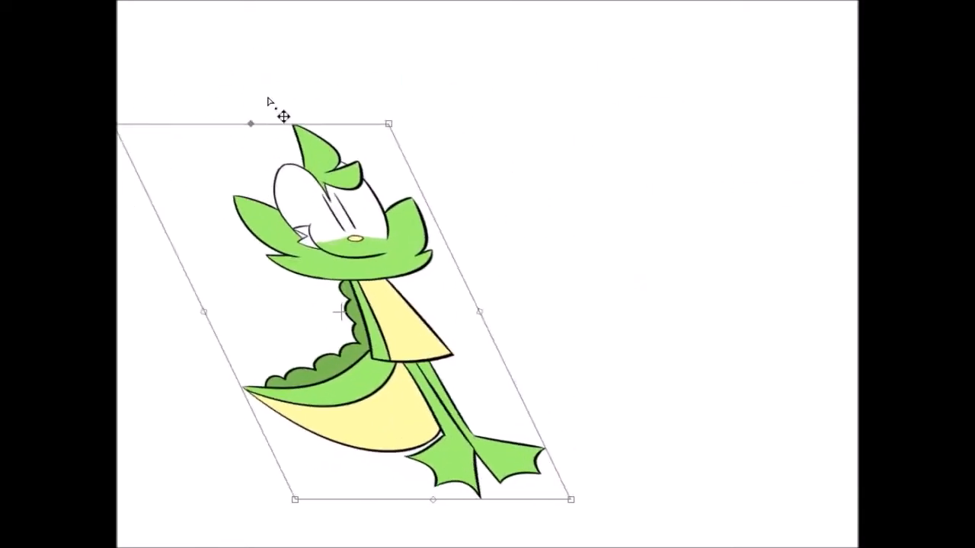
left_click_drag(250, 123, 242, 174)
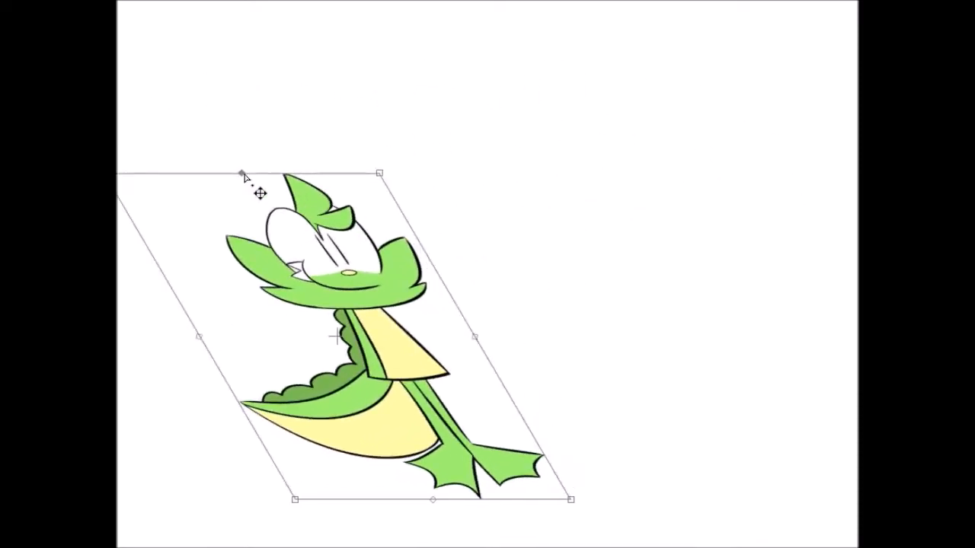
left_click_drag(244, 175, 659, 186)
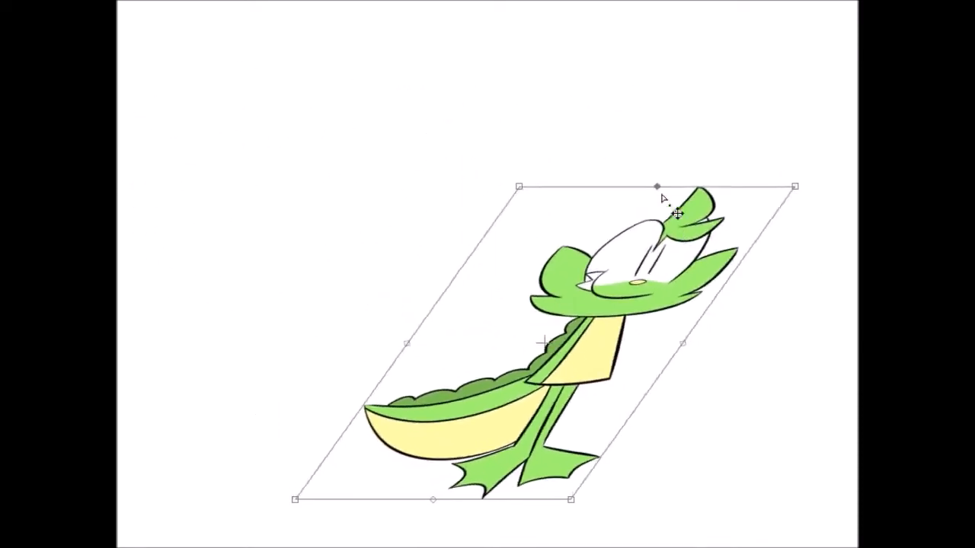